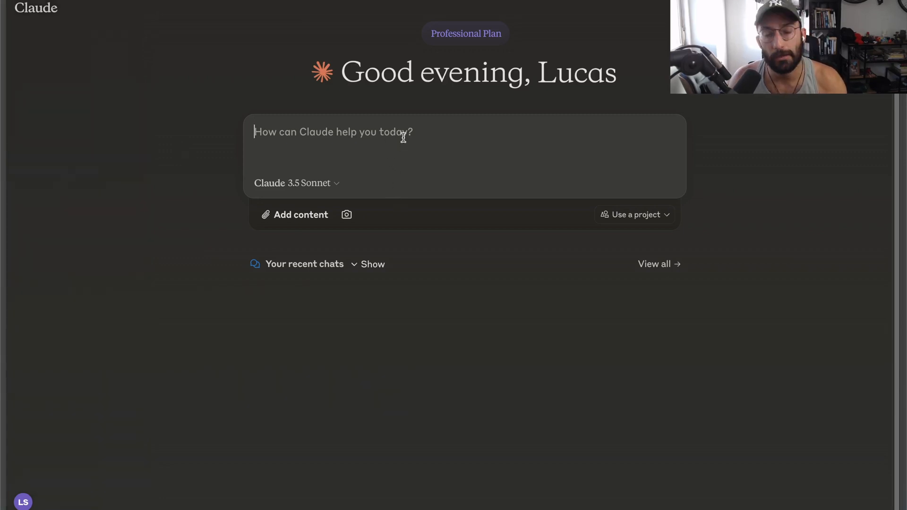
# Send Claude a prompt for an interactive, aesthetically pleasing AI-questions quiz app that always gives a score
pyautogui.write('Bui')
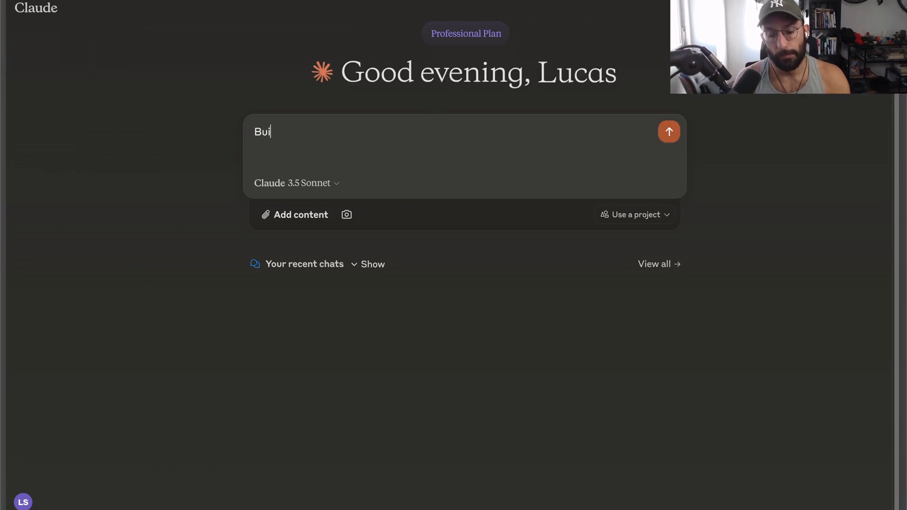
pyautogui.write('ld')
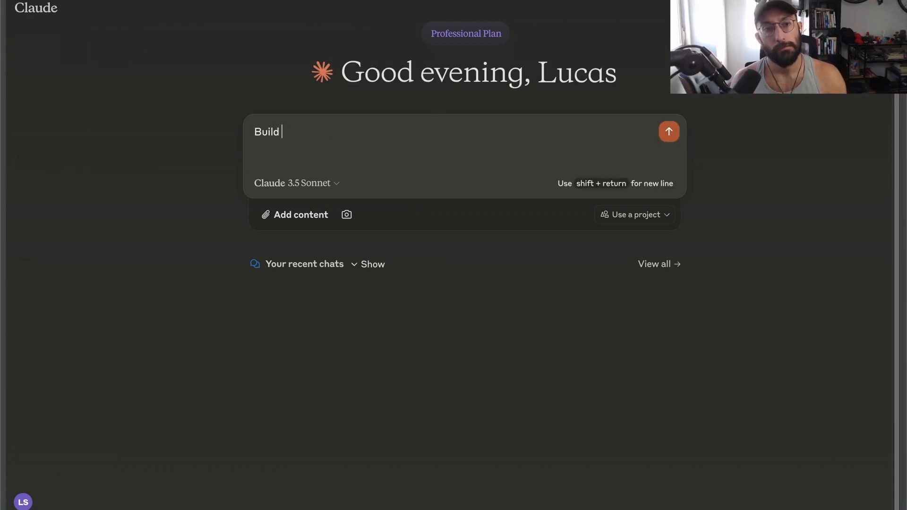
pyautogui.write('me a quiz app a')
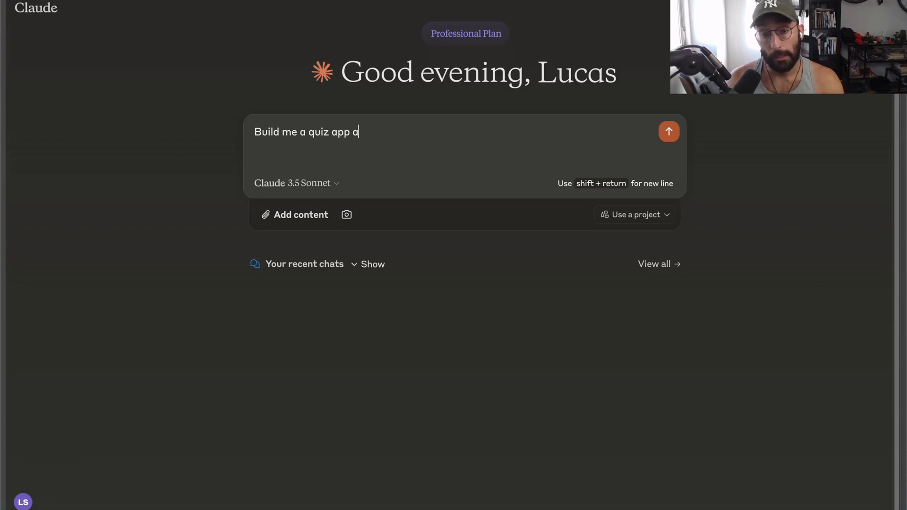
pyautogui.write('bout the')
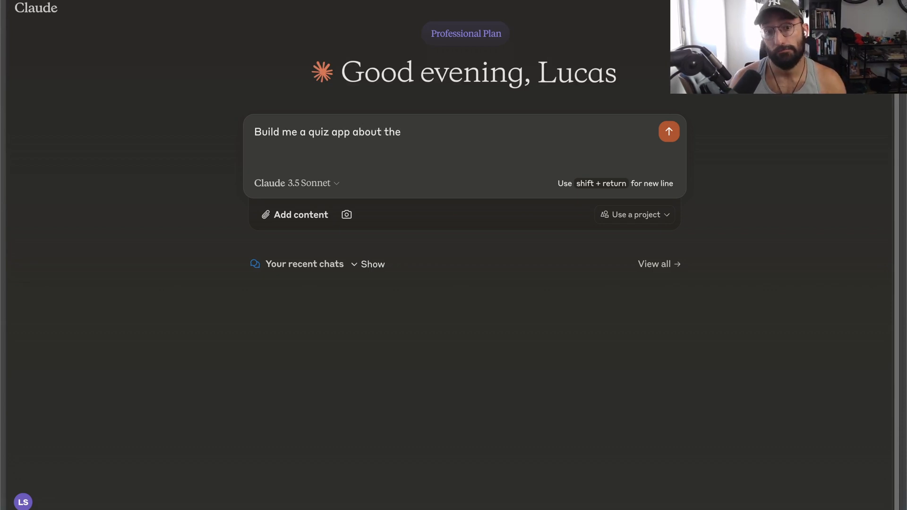
pyautogui.write('artificial intelligence')
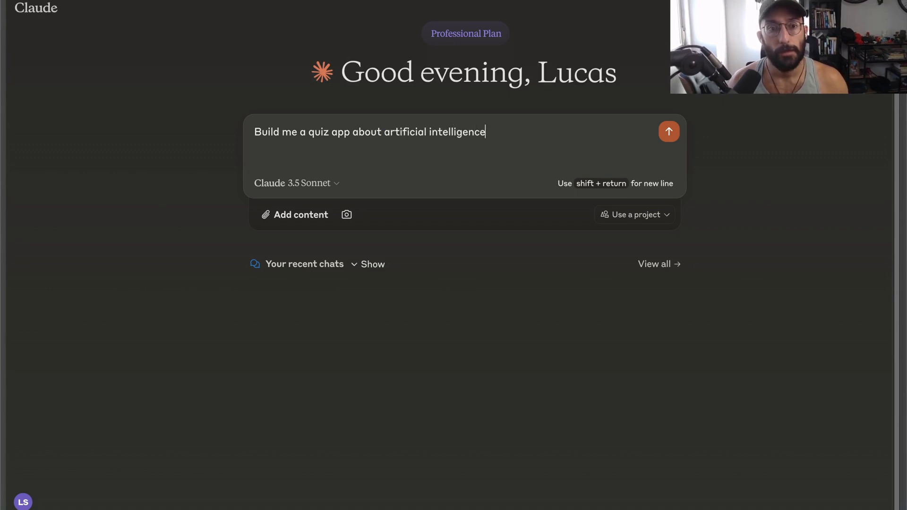
pyautogui.doubleClick(367, 132)
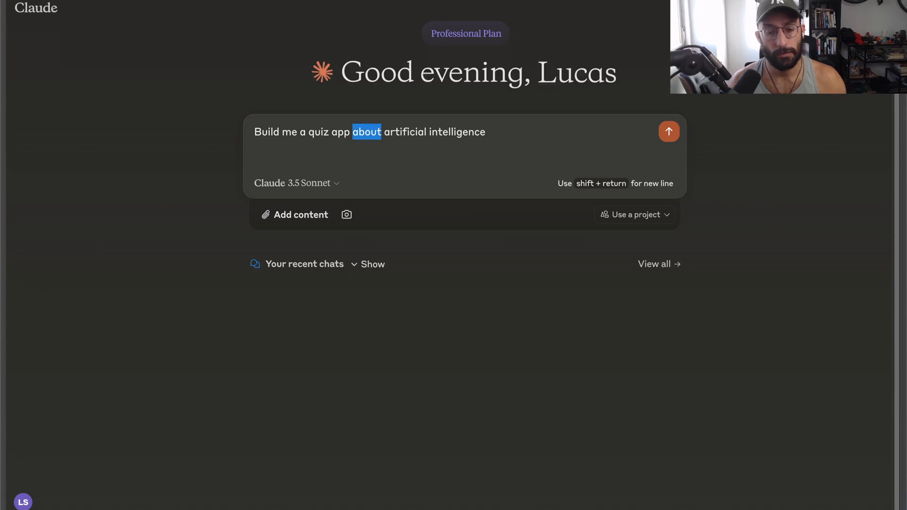
pyautogui.write('with artificial intelligence questions,')
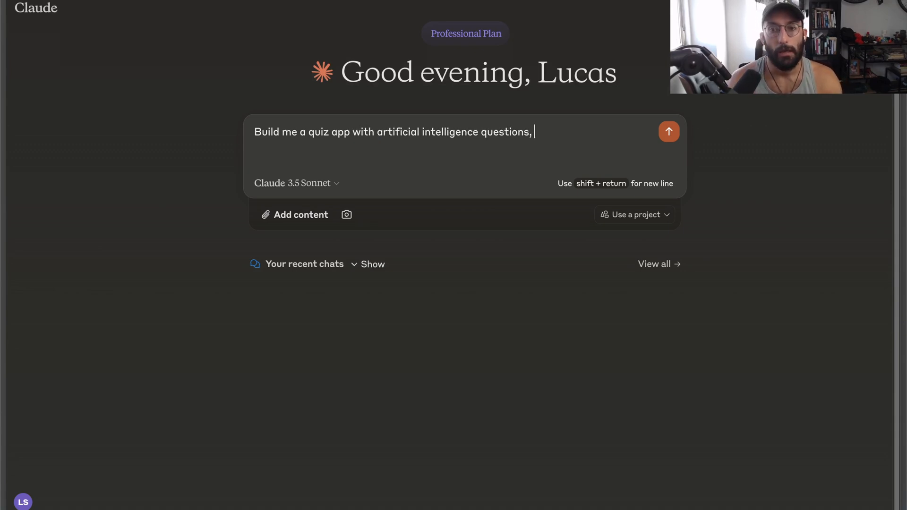
pyautogui.write('make it interactive,')
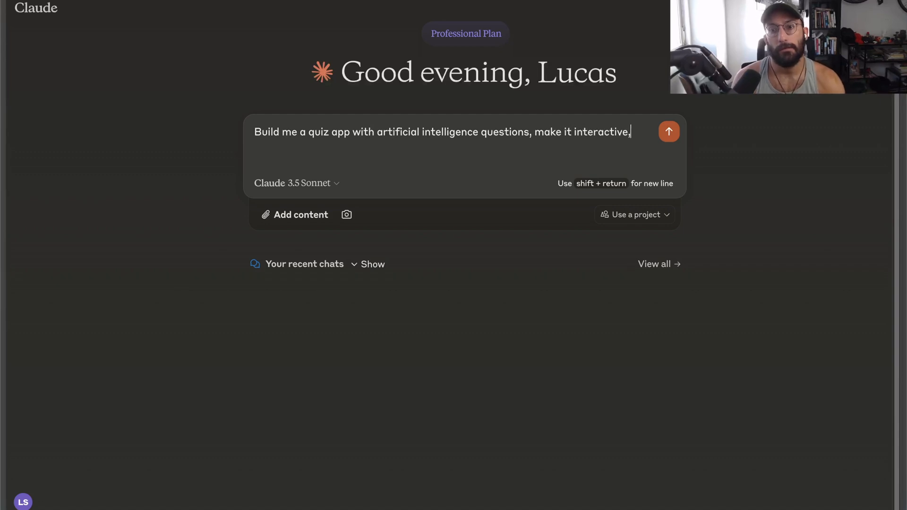
pyautogui.write('aesthetically pleasing and I should always get a score at the end of')
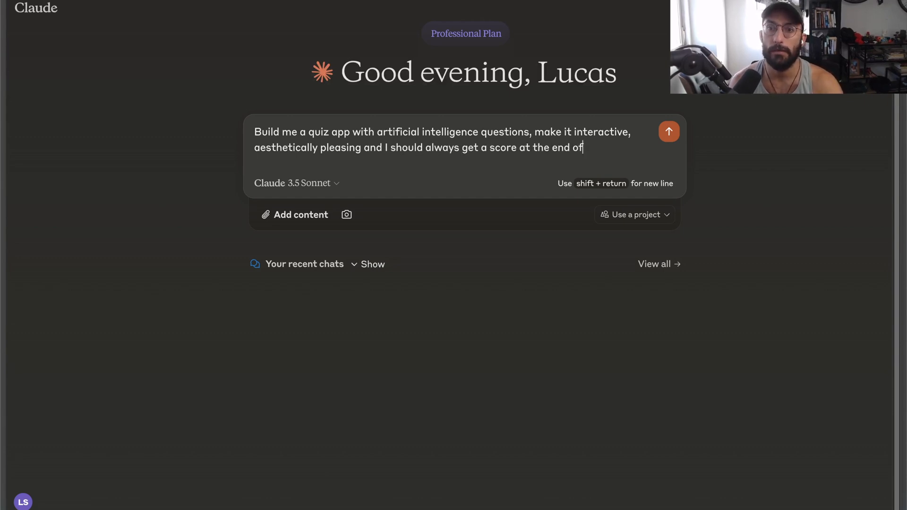
pyautogui.write('a quiz')
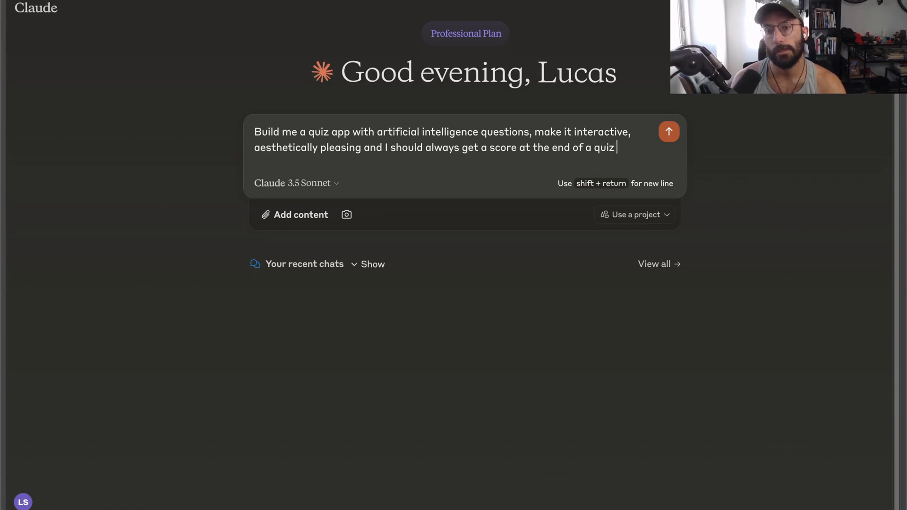
pyautogui.click(668, 131)
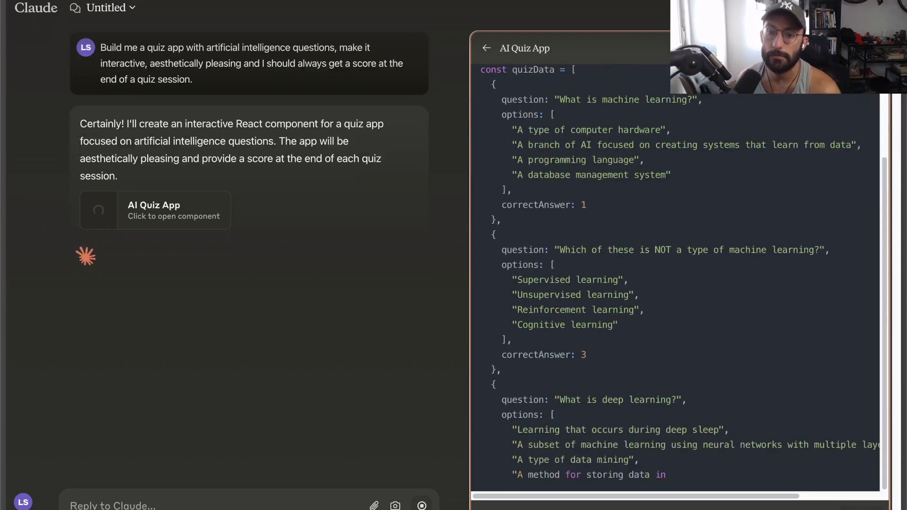
# Scroll through Claude's AI Quiz App response while its live preview renders
pyautogui.scroll(-3)
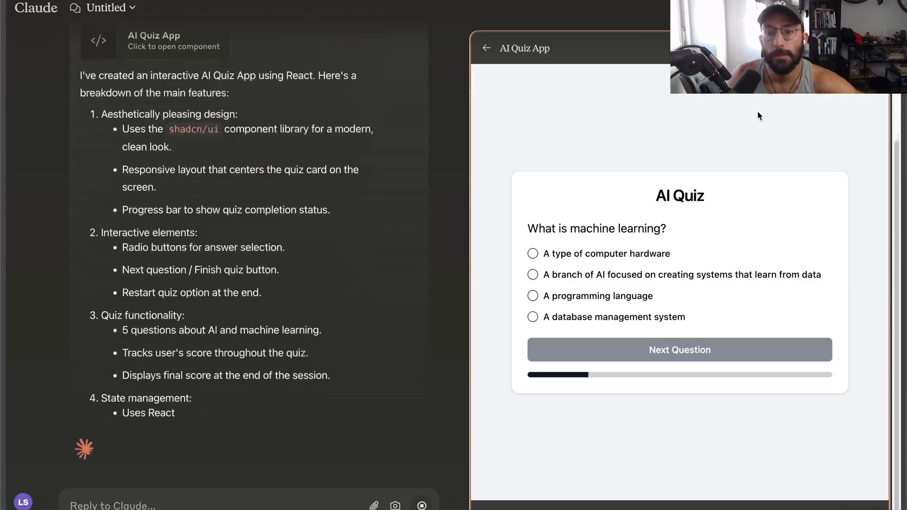
pyautogui.scroll(-3)
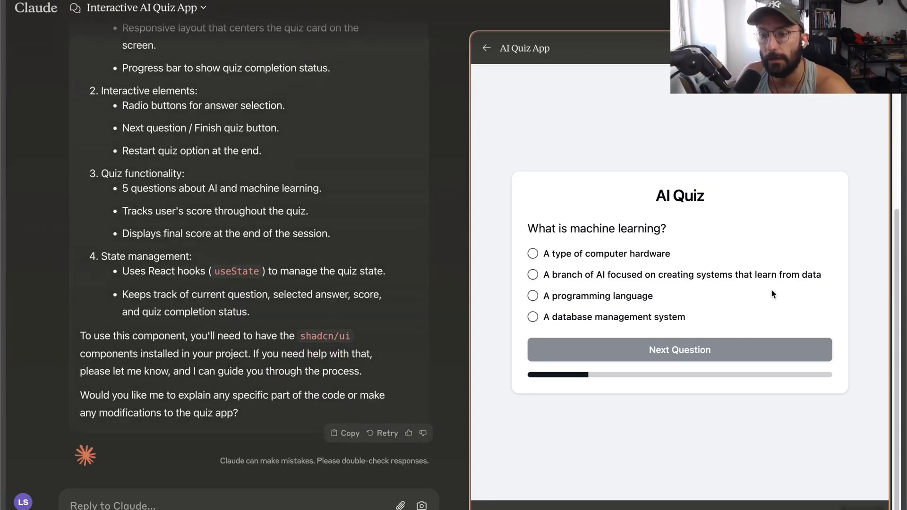
# Answer all five AI questions in Claude's preview, scoring 5/5, then restart the quiz
pyautogui.click(533, 274)
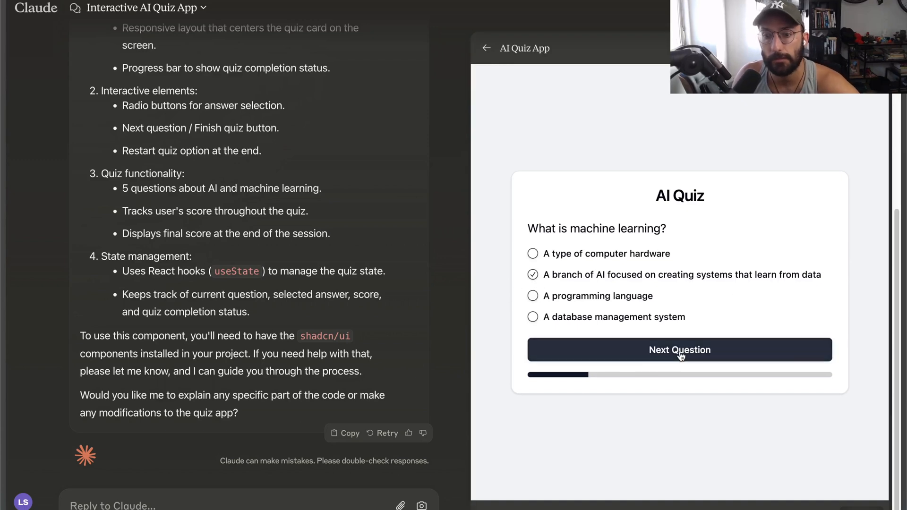
pyautogui.click(679, 350)
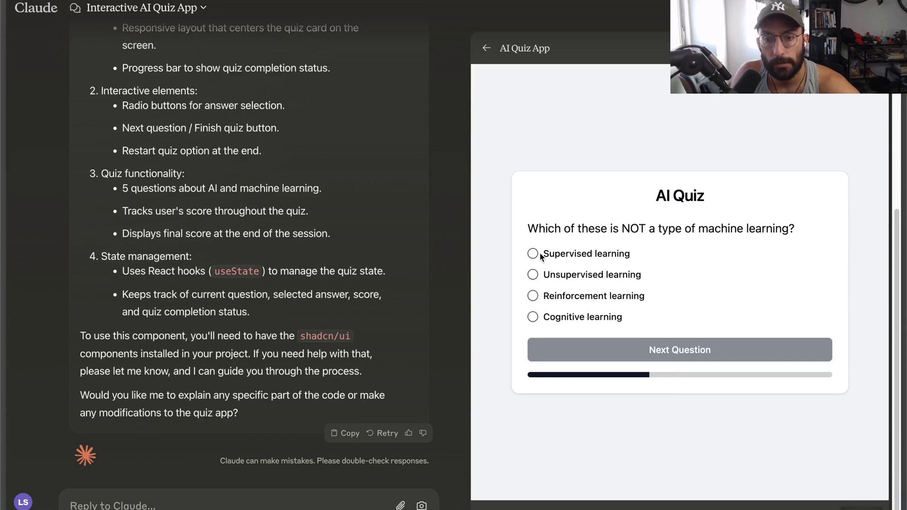
pyautogui.click(680, 349)
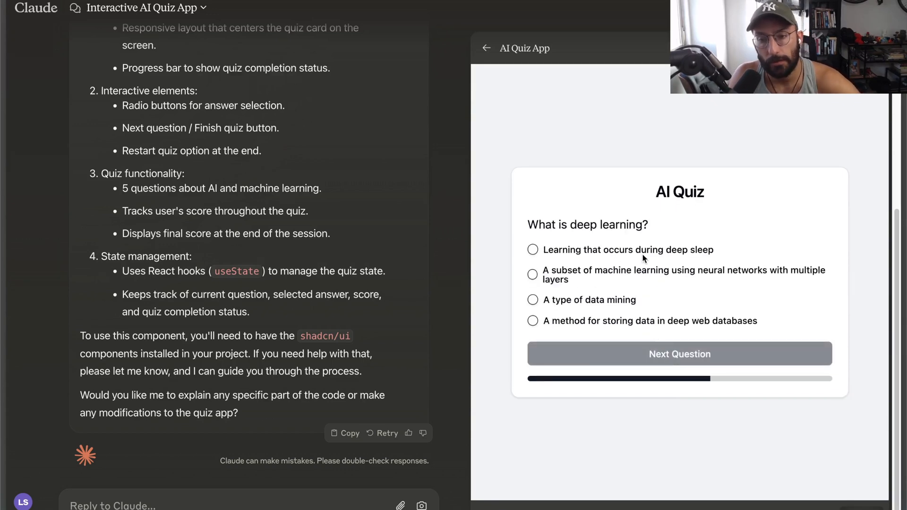
pyautogui.moveTo(670, 309)
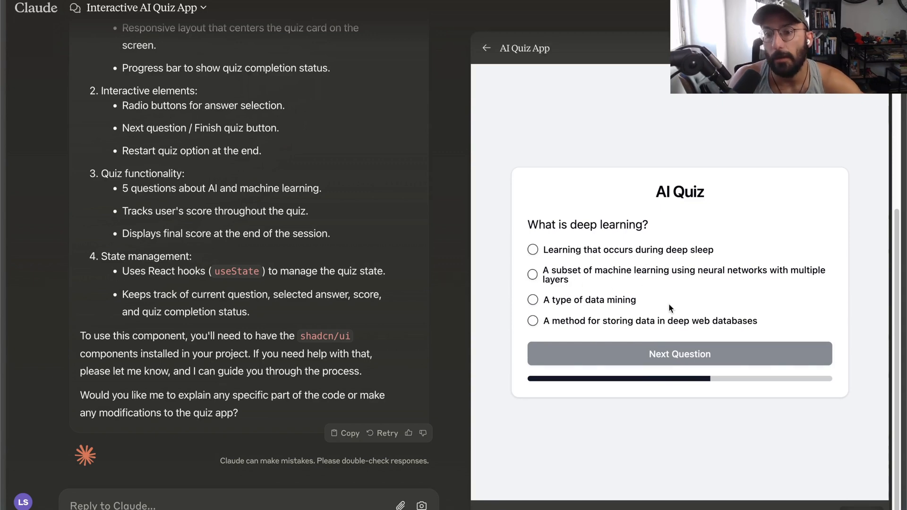
pyautogui.click(532, 274)
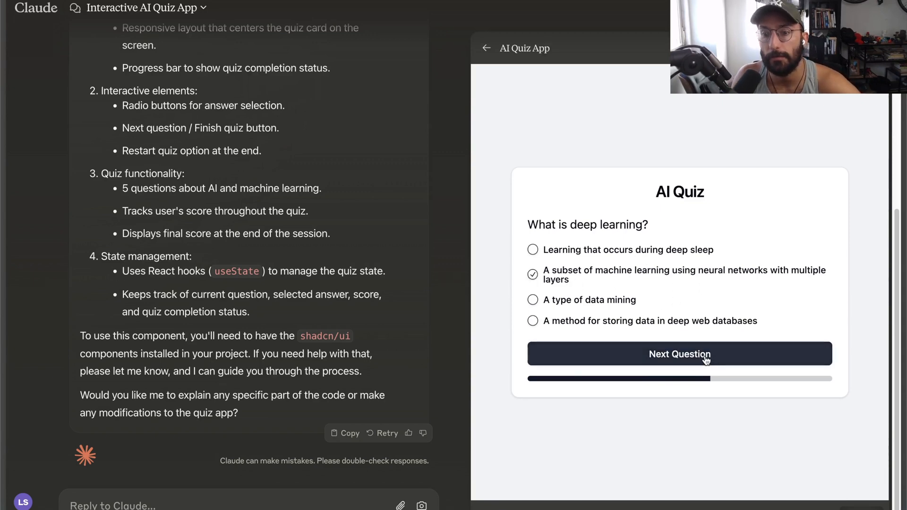
pyautogui.click(679, 354)
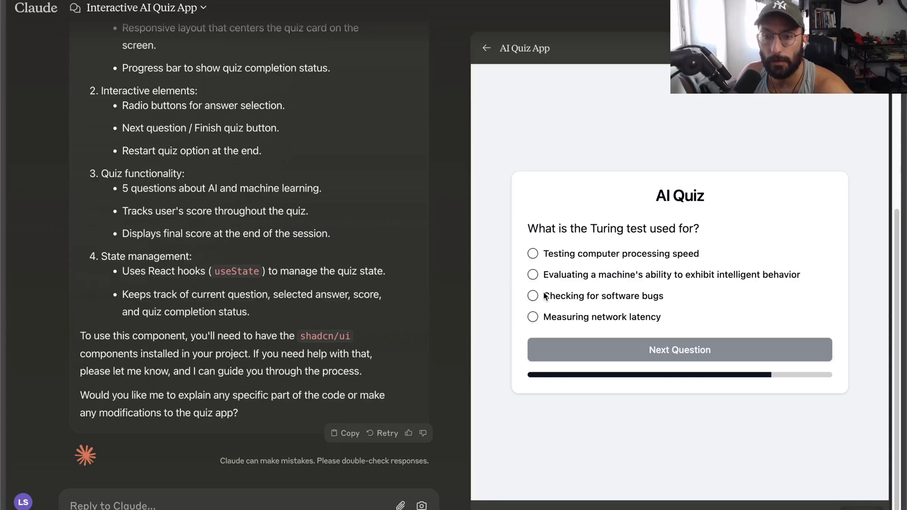
pyautogui.moveTo(565, 301)
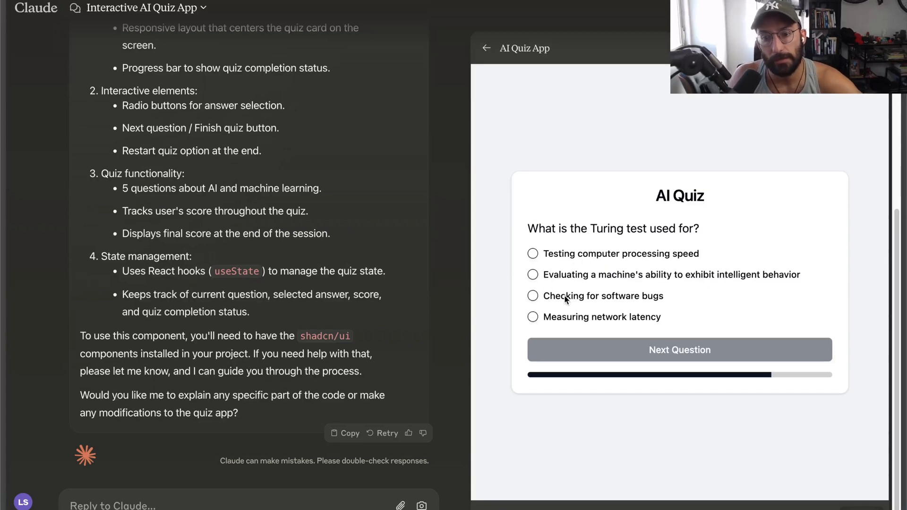
pyautogui.click(680, 349)
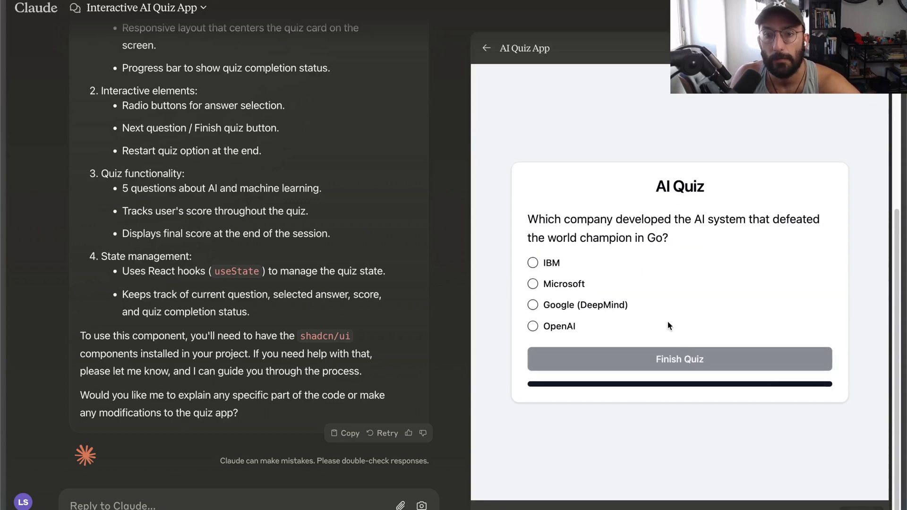
pyautogui.moveTo(584, 252)
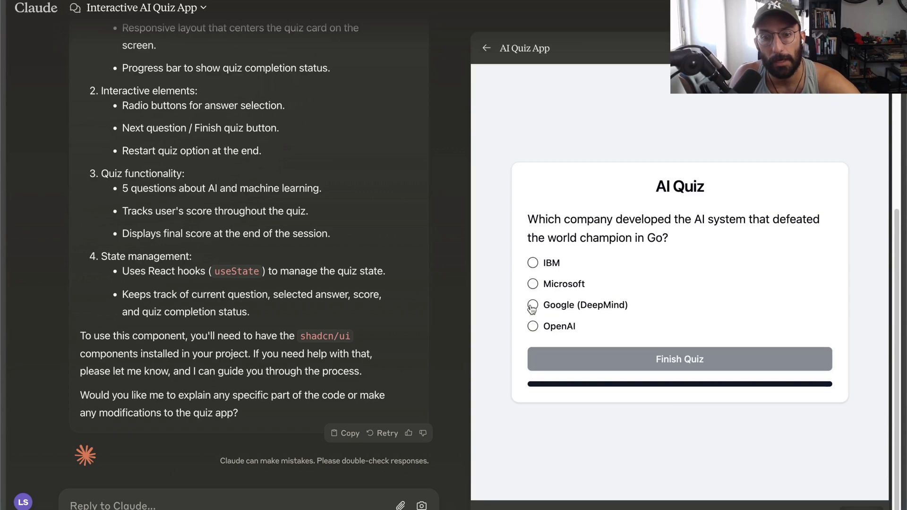
pyautogui.click(679, 358)
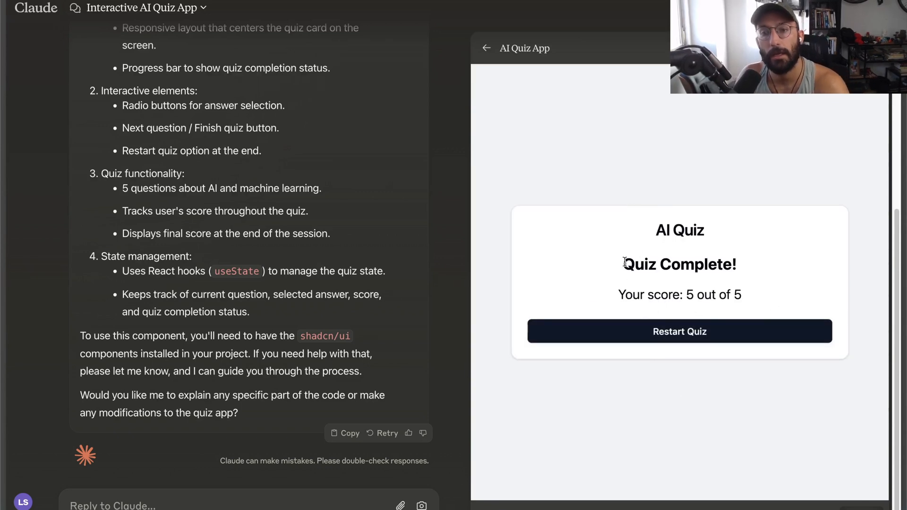
pyautogui.click(680, 331)
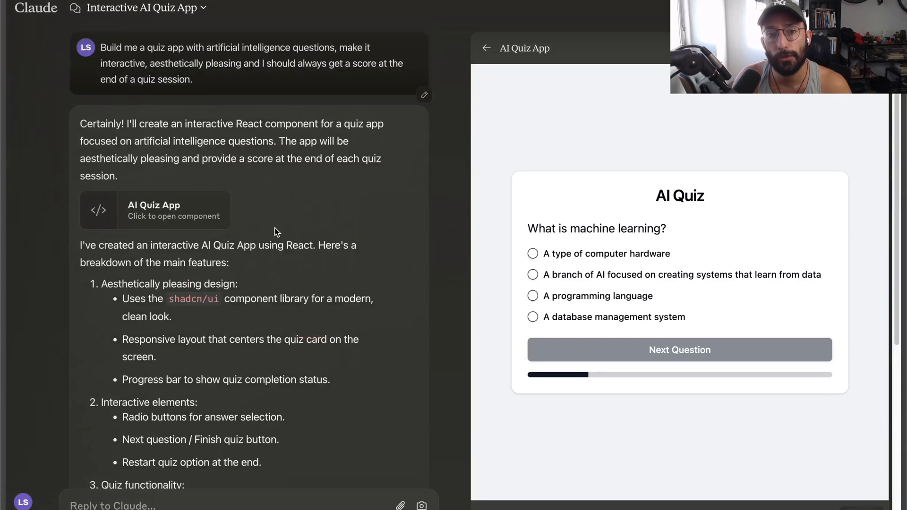
pyautogui.moveTo(100, 47); pyautogui.dragTo(190, 79)
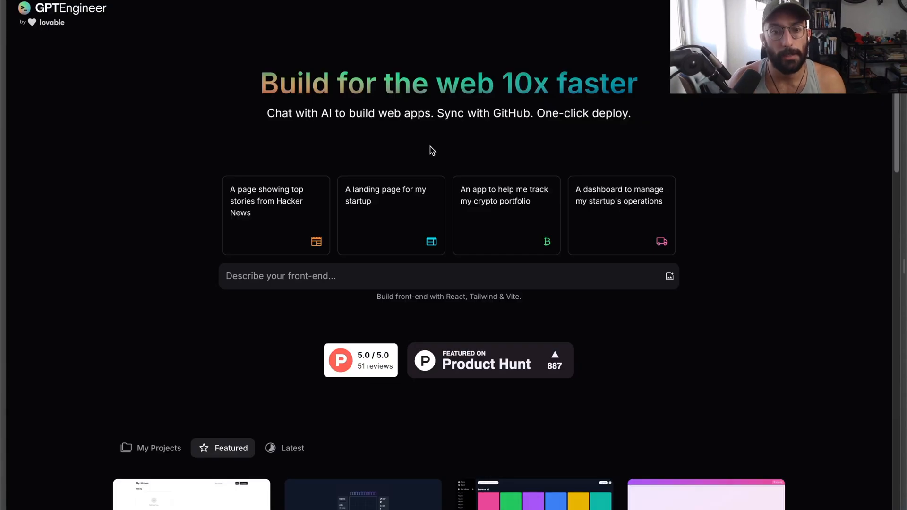
# Paste the AI quiz app prompt into GPT Engineer's front-end box and submit it
pyautogui.write('Build me a quiz app with artificial intelligence questions, make it interactive, aesthetically pleasing and I should always get a score at the end of a quiz session.')
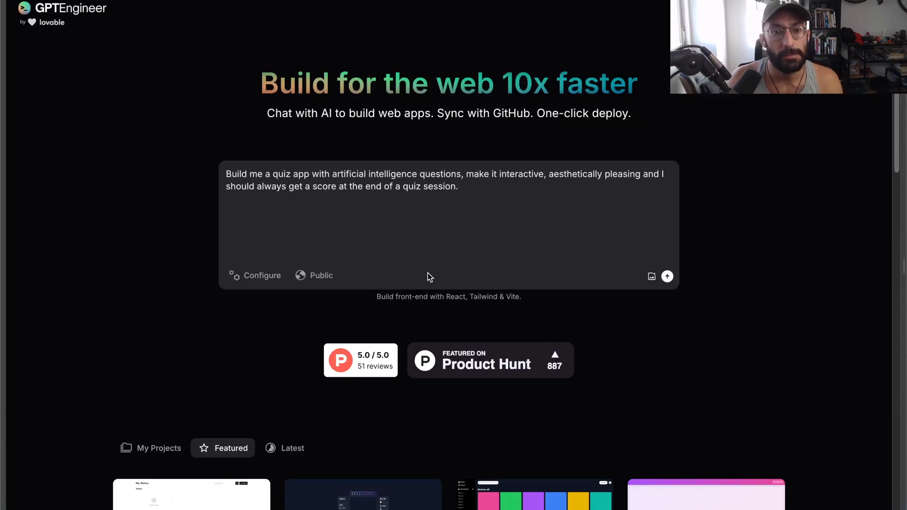
pyautogui.moveTo(641, 322)
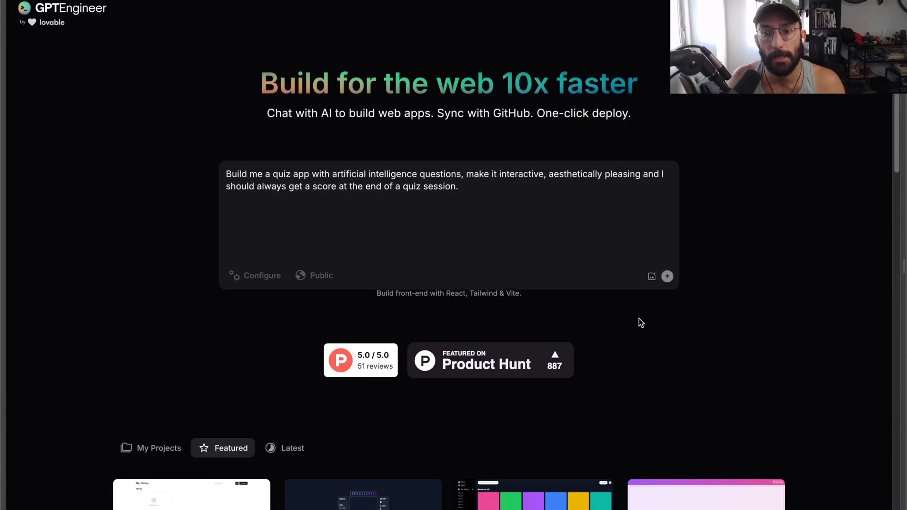
pyautogui.click(667, 277)
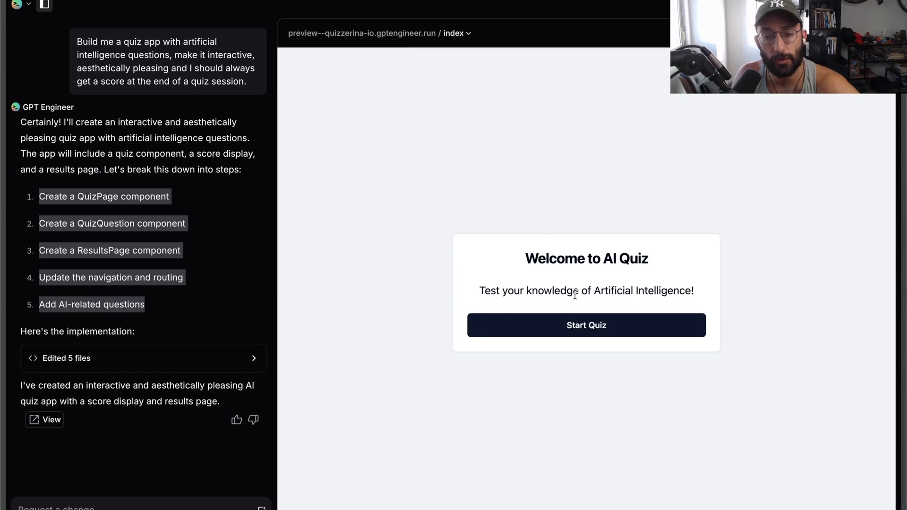
pyautogui.moveTo(603, 331)
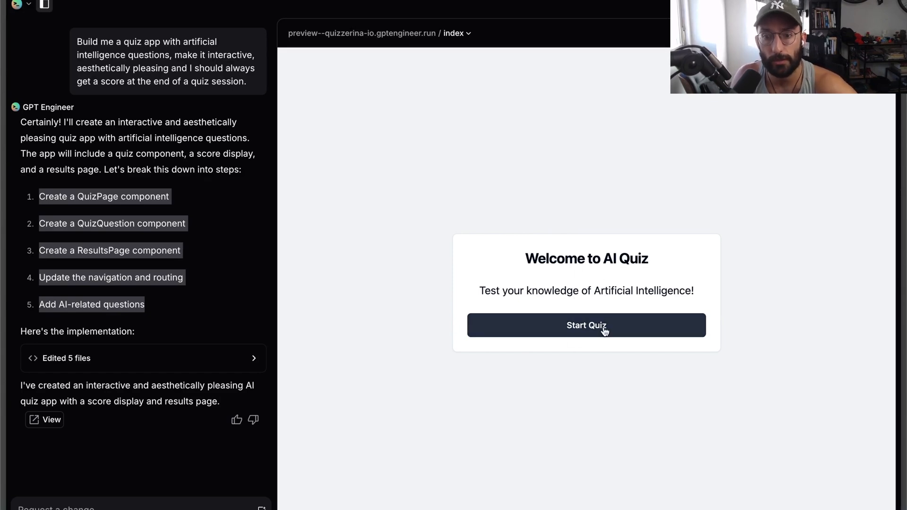
# Play GPT Engineer's quiz to a 100% results page, then start a new attempt
pyautogui.click(586, 325)
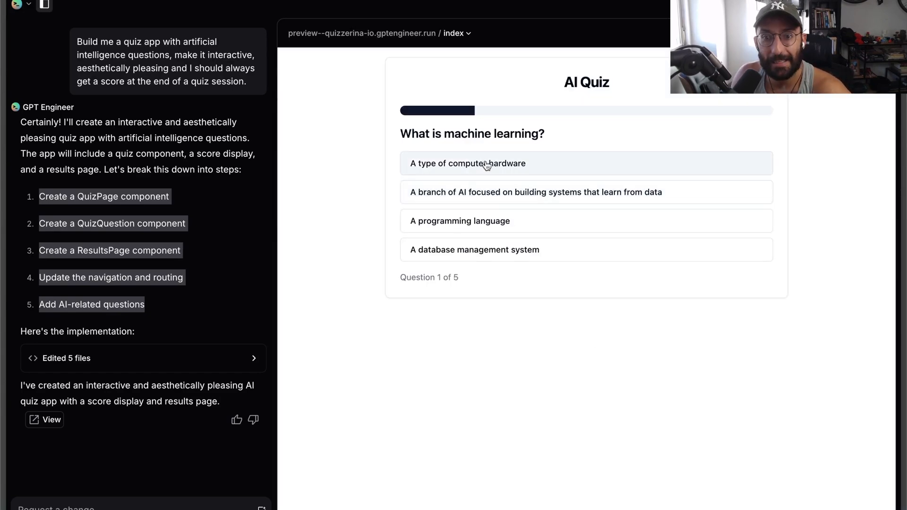
pyautogui.moveTo(417, 168)
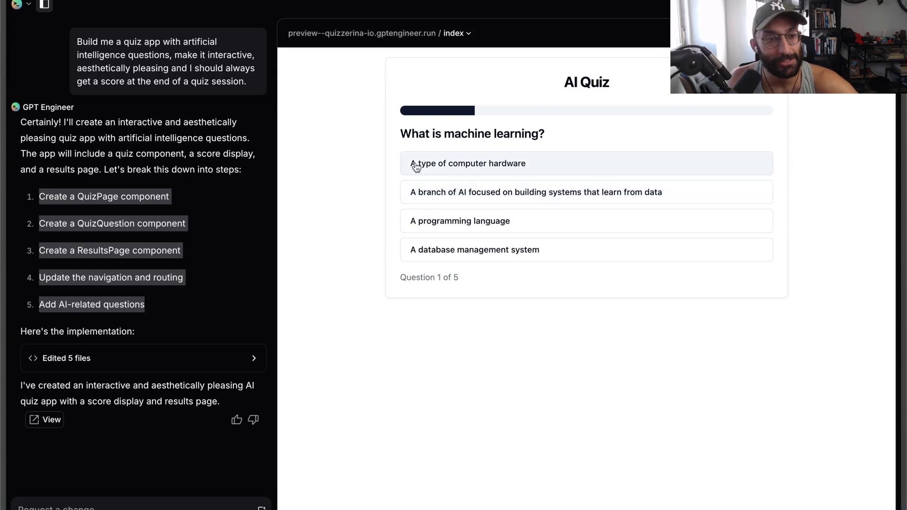
pyautogui.moveTo(380, 136)
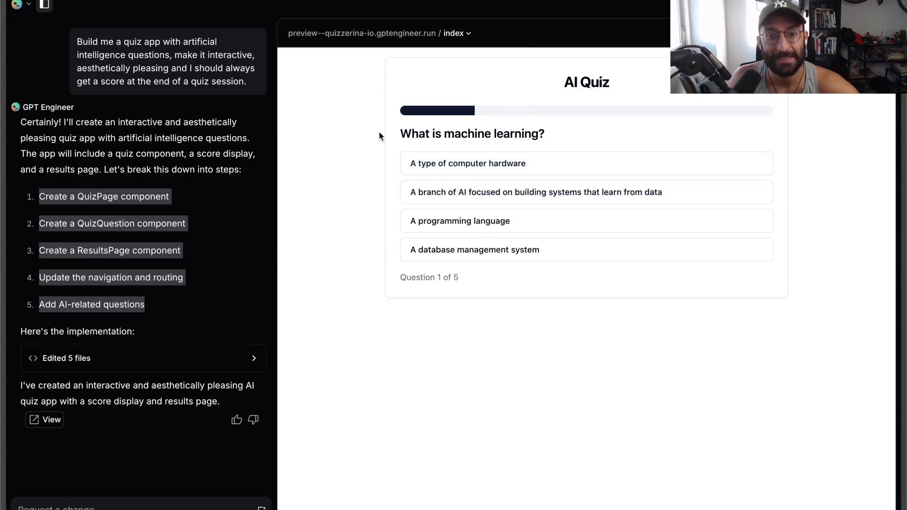
pyautogui.moveTo(401, 137)
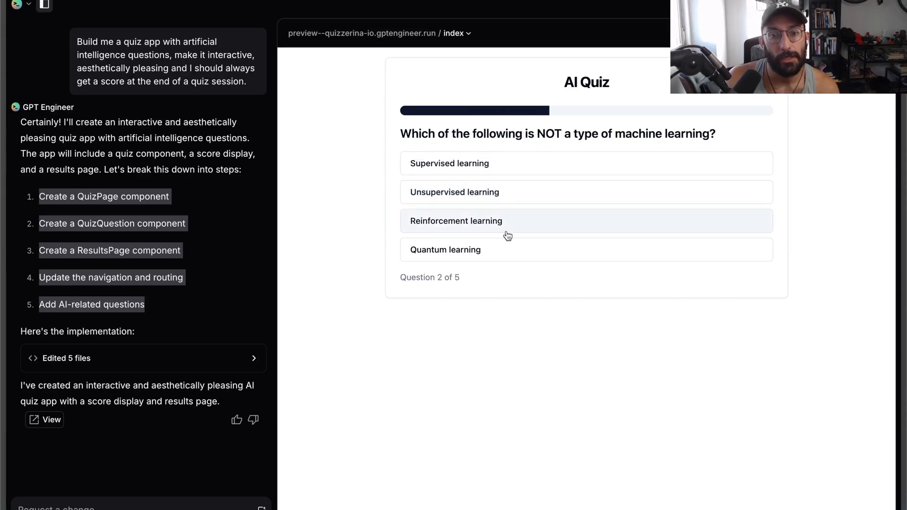
pyautogui.moveTo(486, 256)
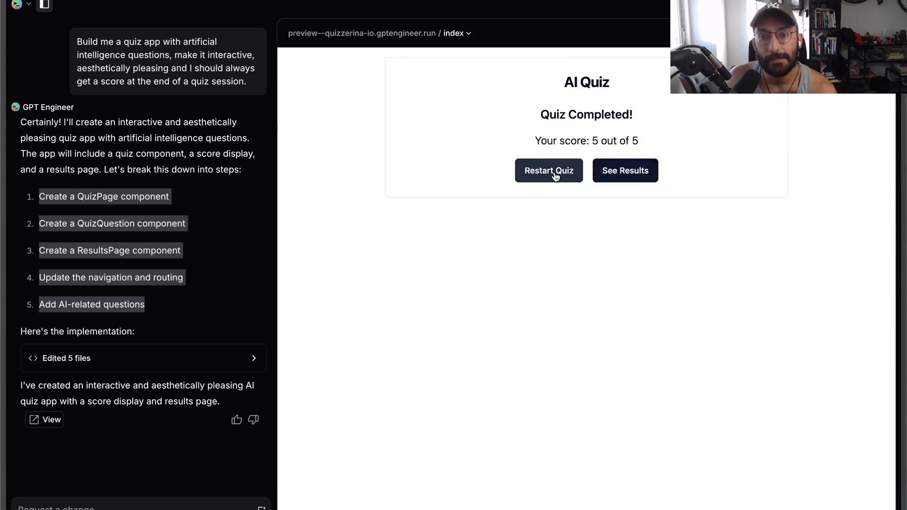
pyautogui.click(625, 170)
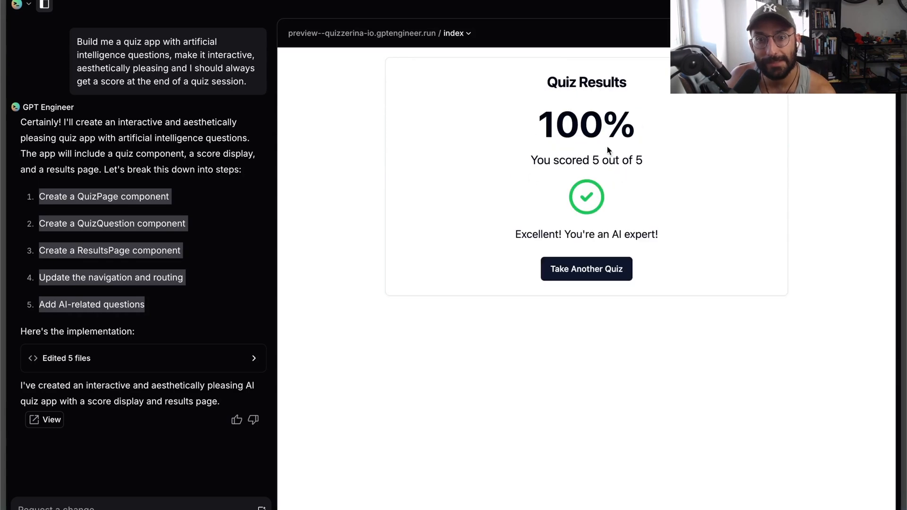
pyautogui.click(586, 269)
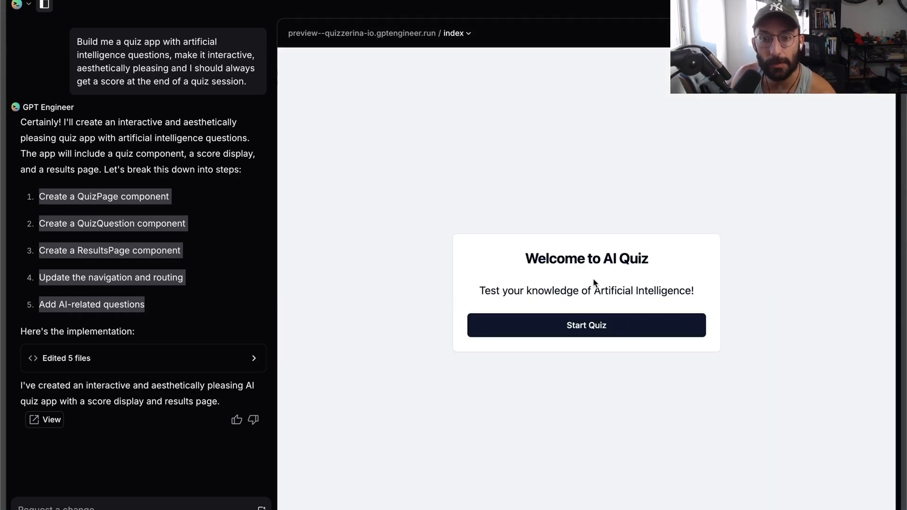
pyautogui.click(586, 325)
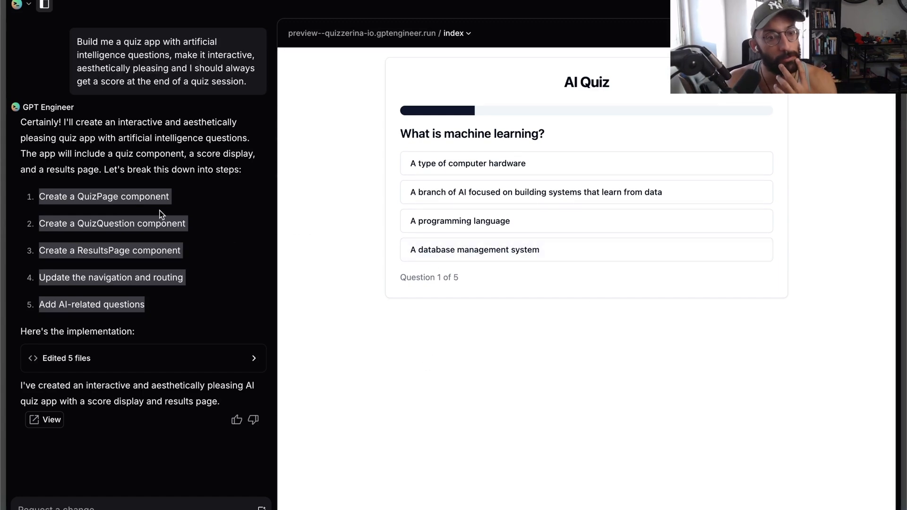
pyautogui.moveTo(493, 78)
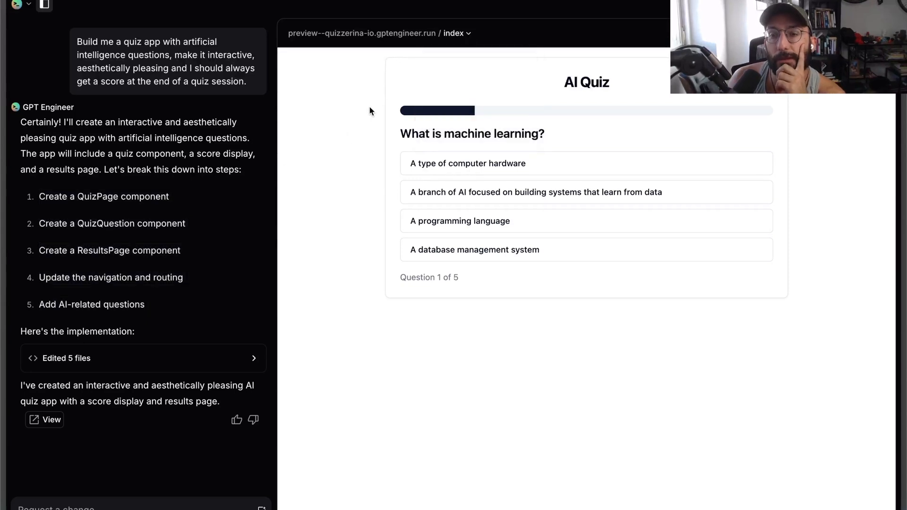
pyautogui.moveTo(129, 359)
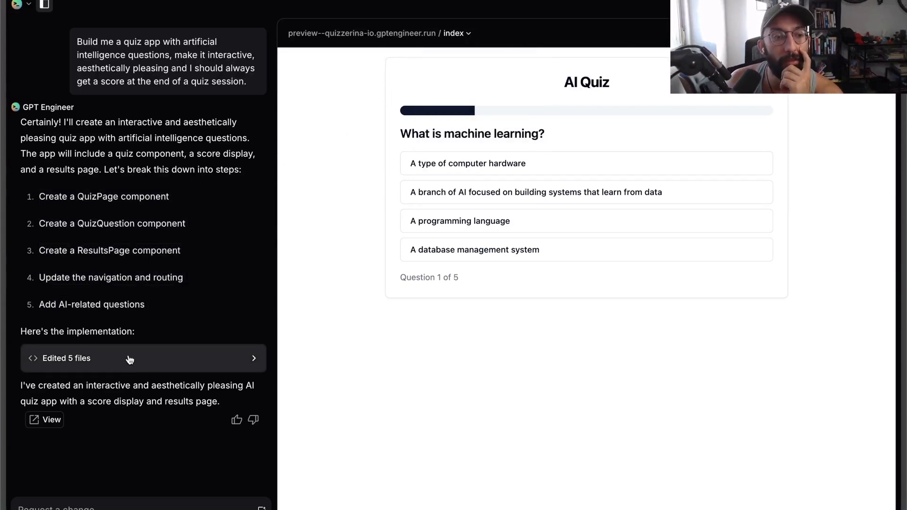
pyautogui.moveTo(230, 362)
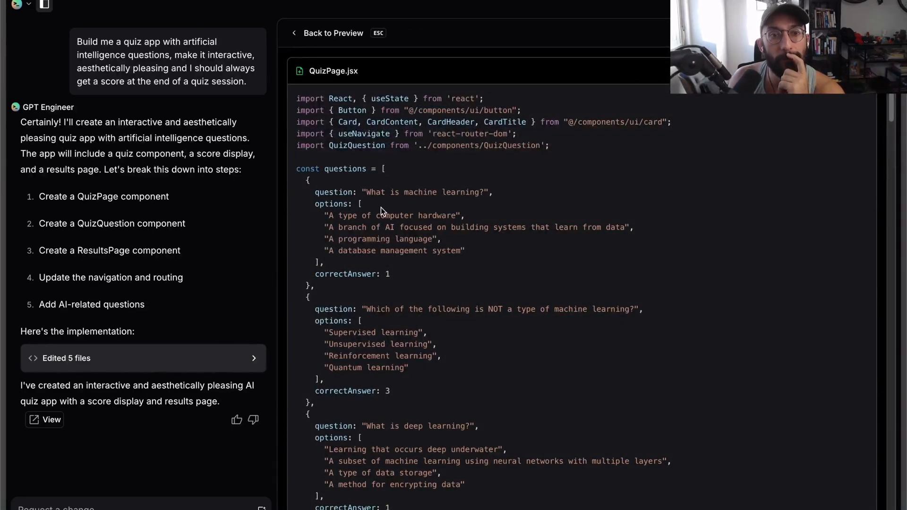
# Scroll through the generated QuizPage.jsx and ResultsPage.jsx code
pyautogui.scroll(-3)
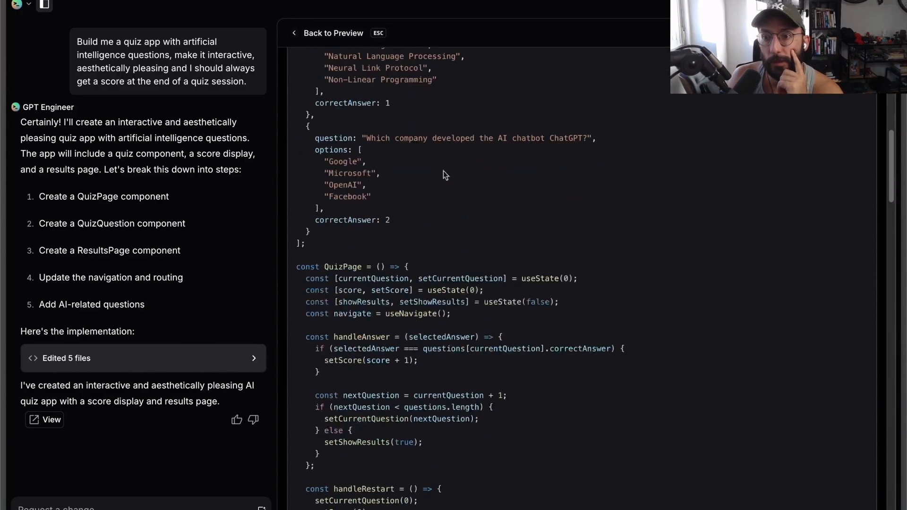
pyautogui.scroll(-3)
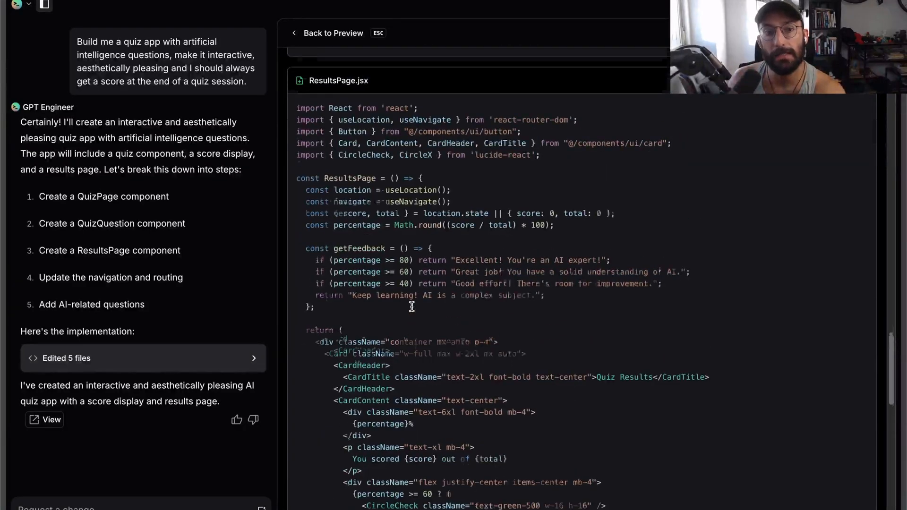
pyautogui.scroll(-3)
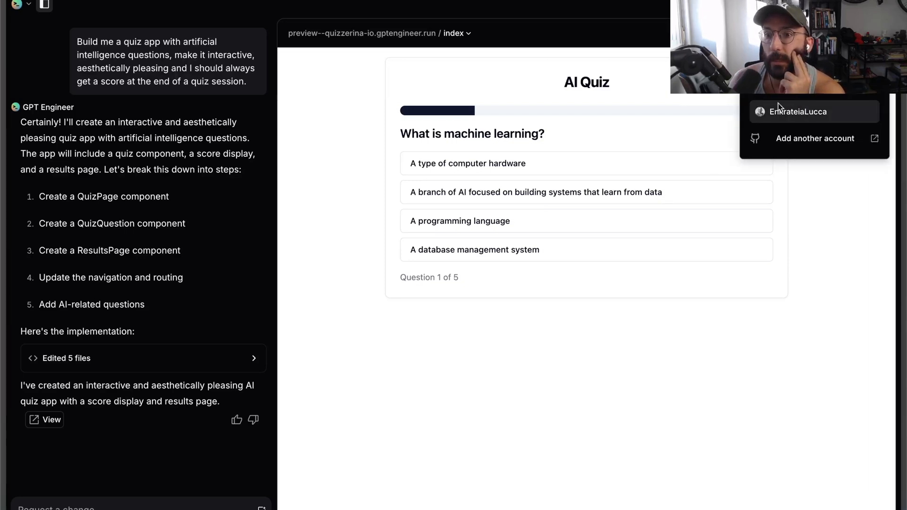
# Create the repository under the connected GitHub account and view it on GitHub
pyautogui.click(813, 111)
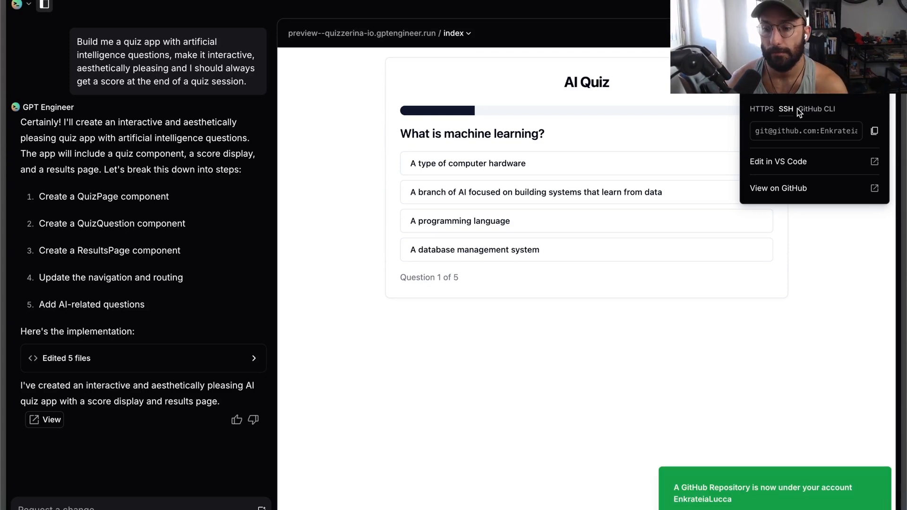
pyautogui.moveTo(856, 180)
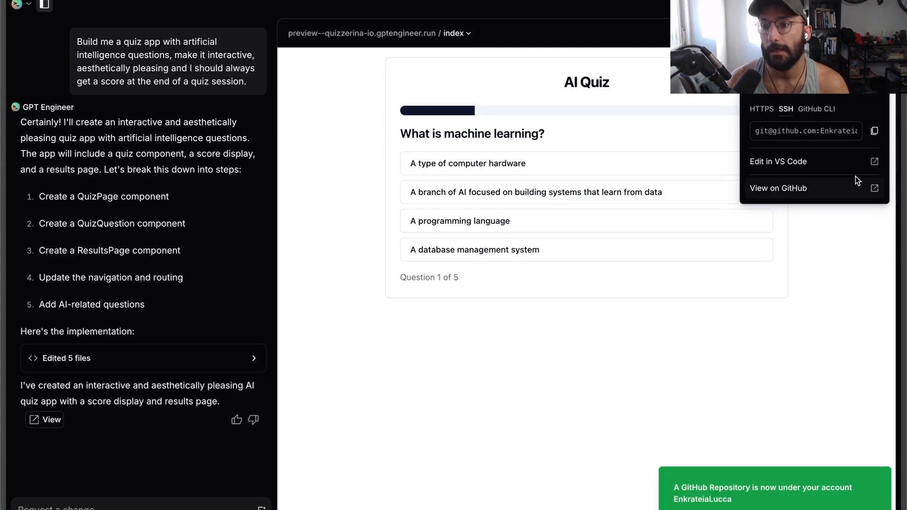
pyautogui.click(778, 188)
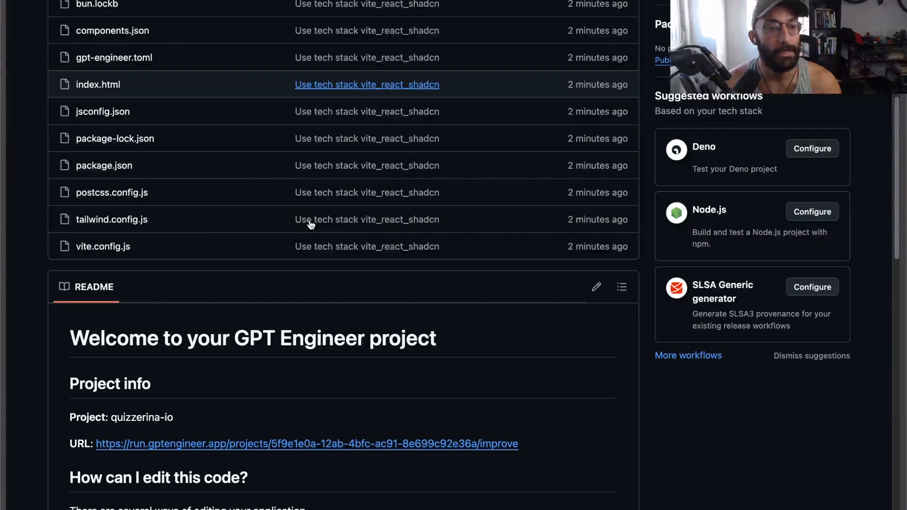
pyautogui.scroll(-3)
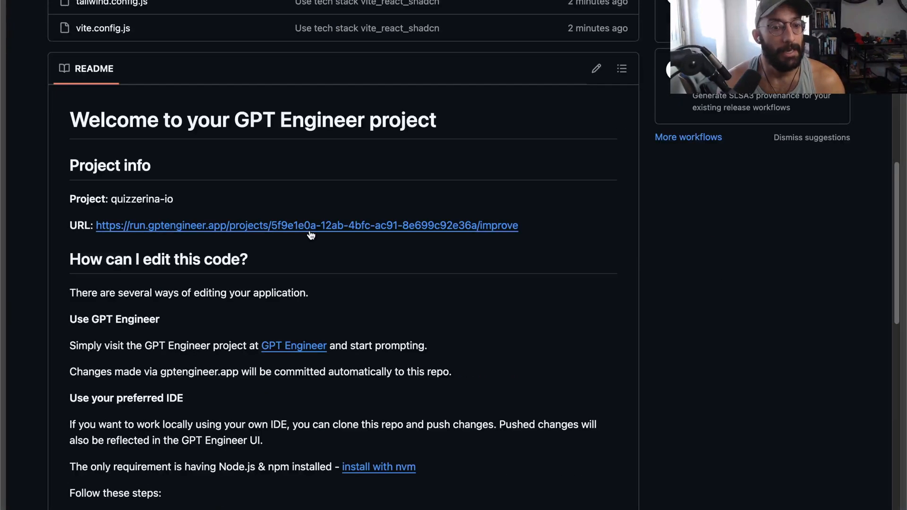
pyautogui.scroll(-3)
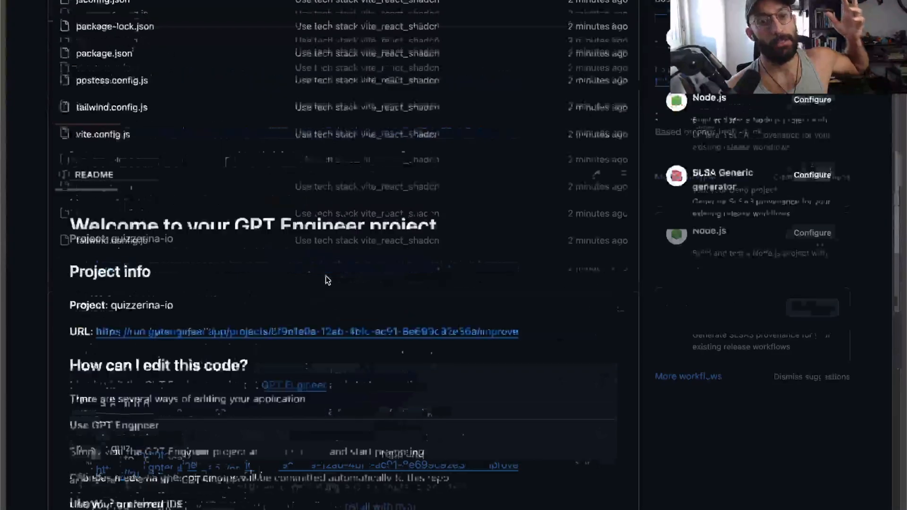
pyautogui.scroll(3)
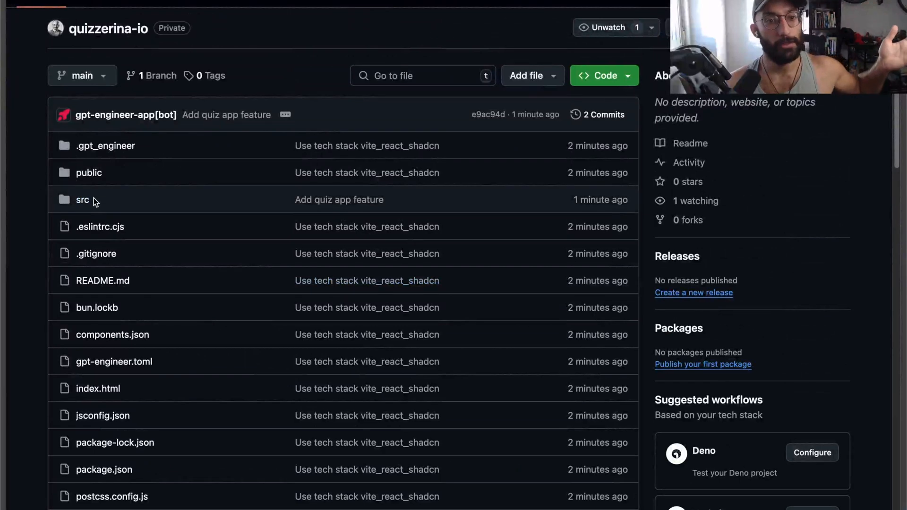
pyautogui.click(82, 200)
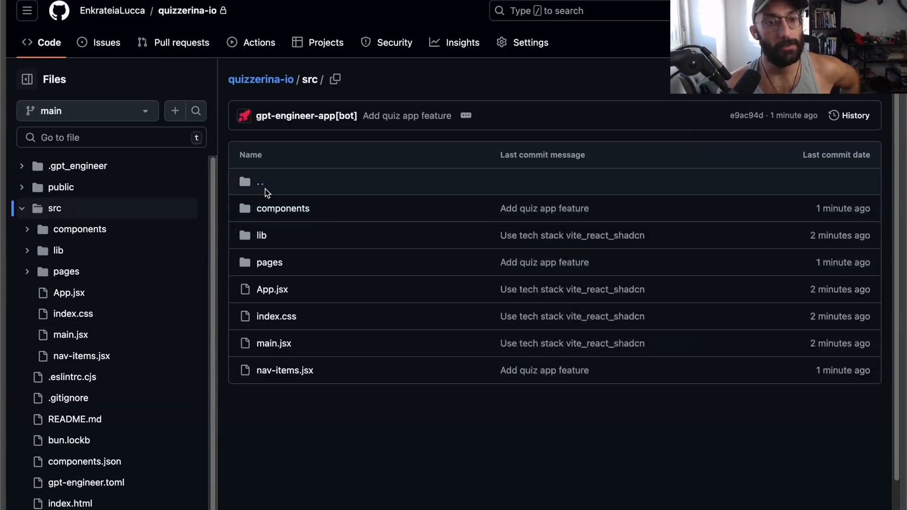
pyautogui.moveTo(265, 299)
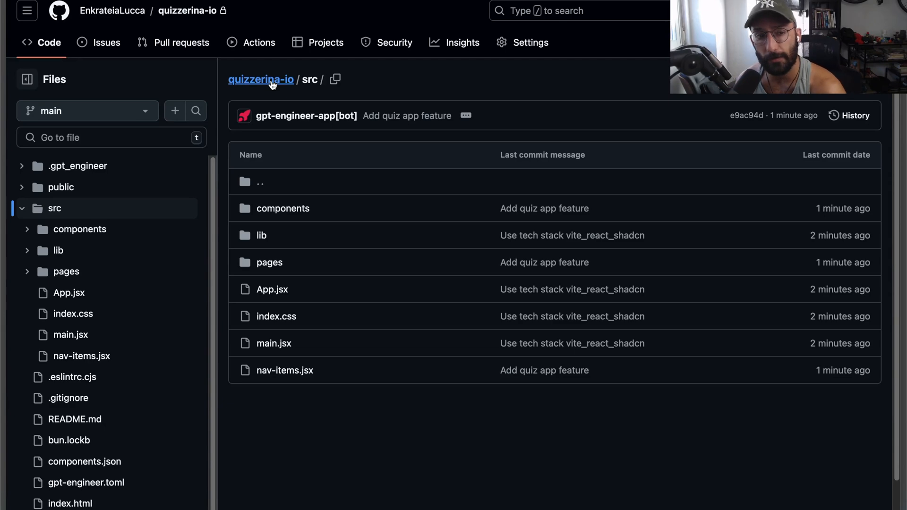
pyautogui.moveTo(227, 69)
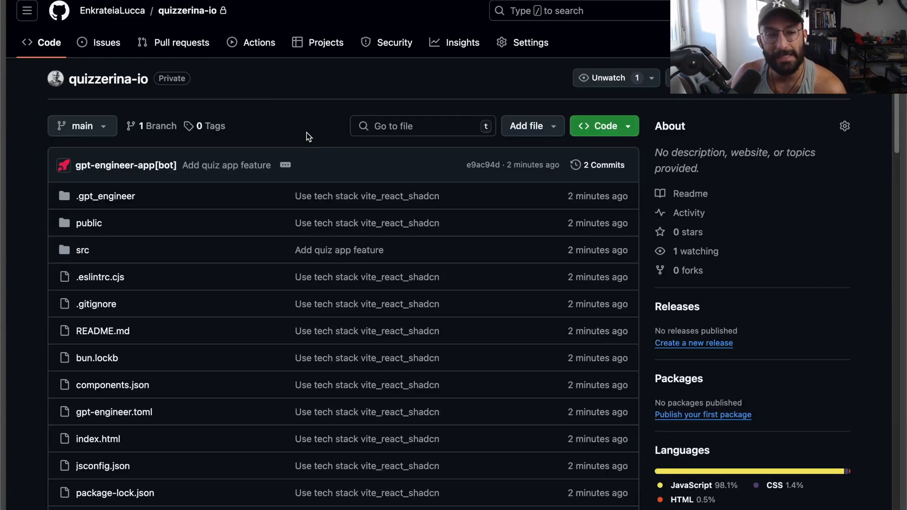
pyautogui.scroll(-3)
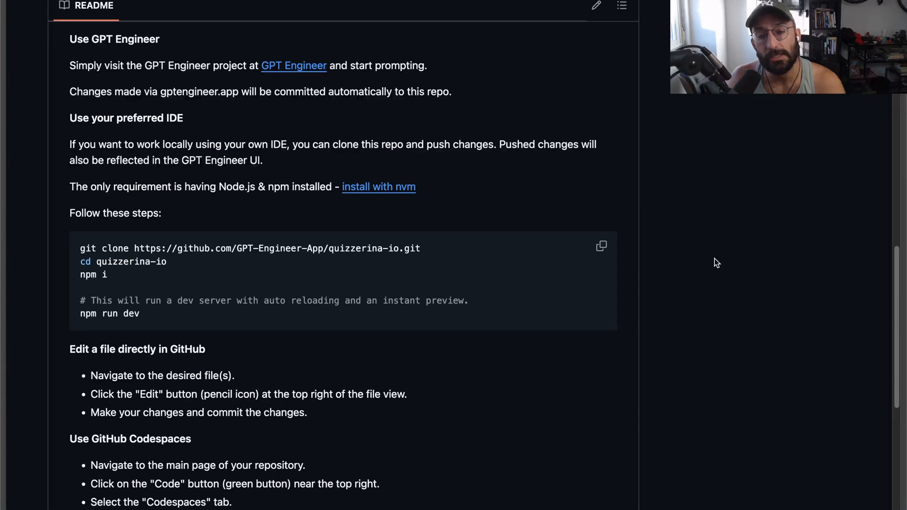
pyautogui.moveTo(550, 259)
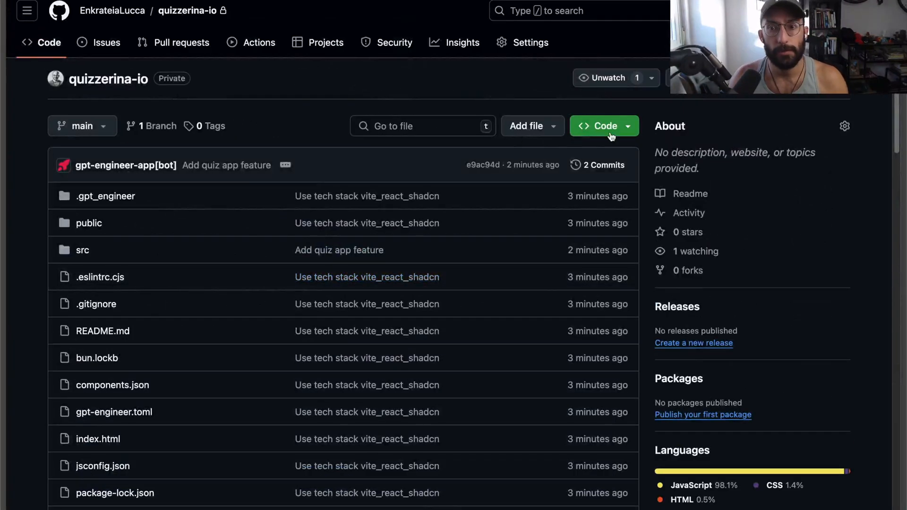
pyautogui.scroll(-3)
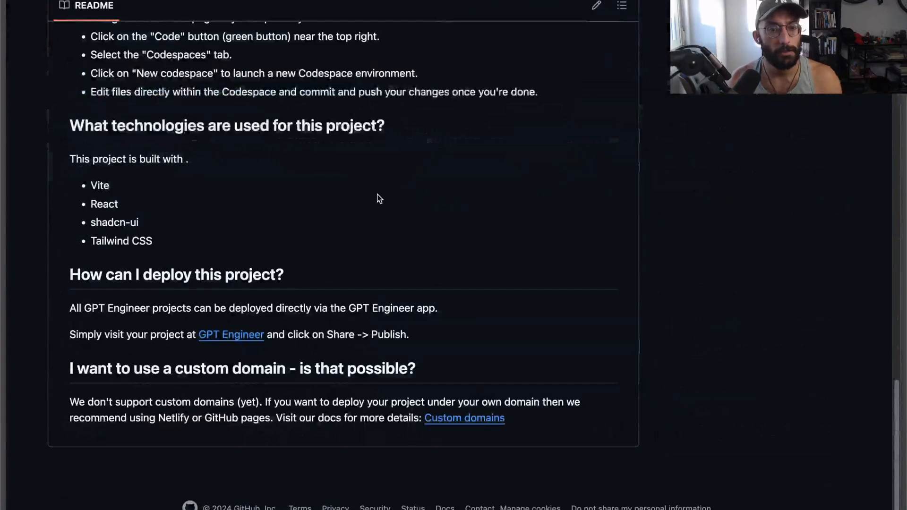
pyautogui.scroll(3)
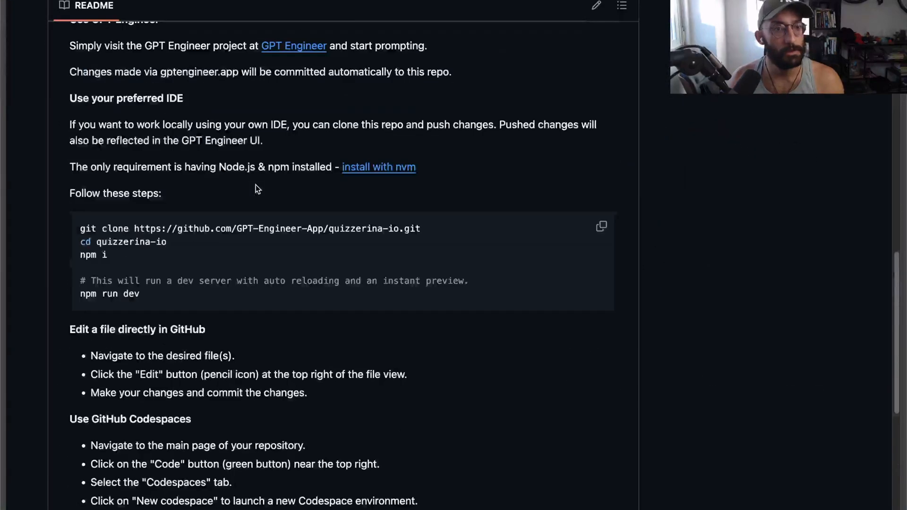
pyautogui.doubleClick(123, 241)
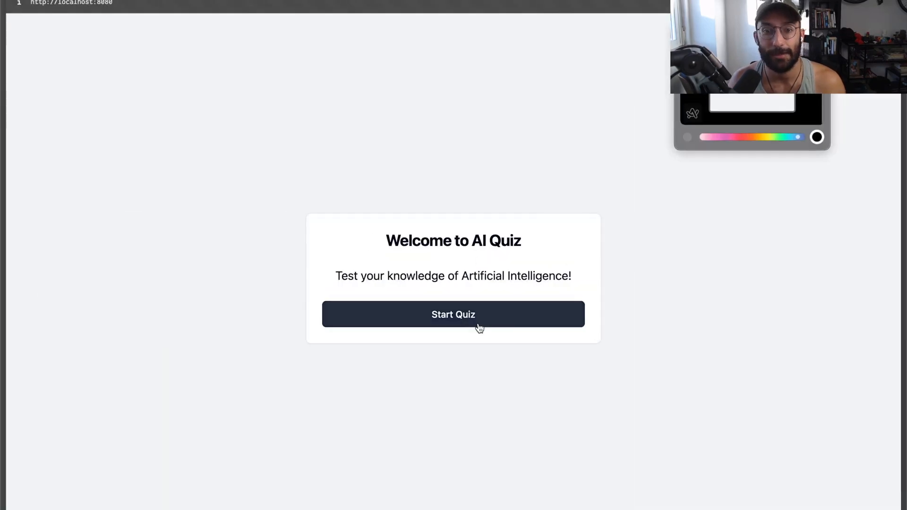
# Start the locally running quiz and open its 5-out-of-5 results
pyautogui.click(453, 314)
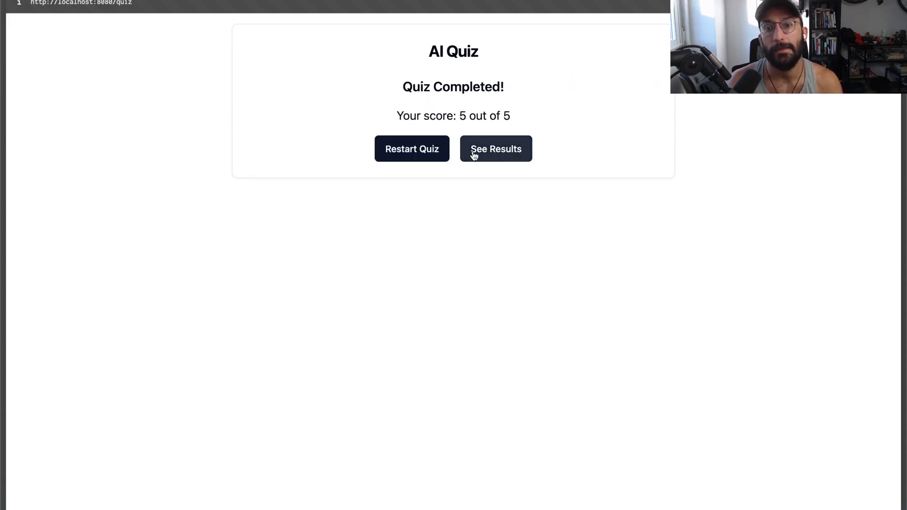
pyautogui.click(495, 148)
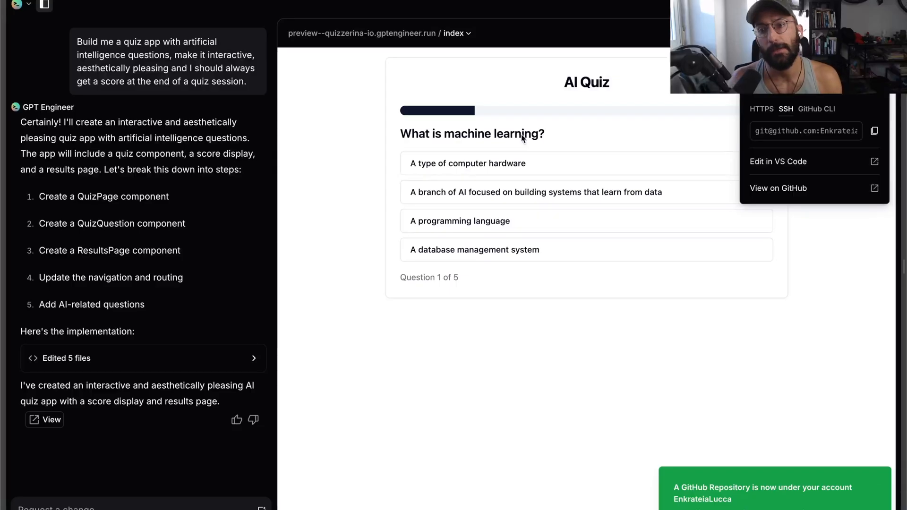
# Dismiss the repository clone options dropdown over the quiz preview
pyautogui.click(299, 128)
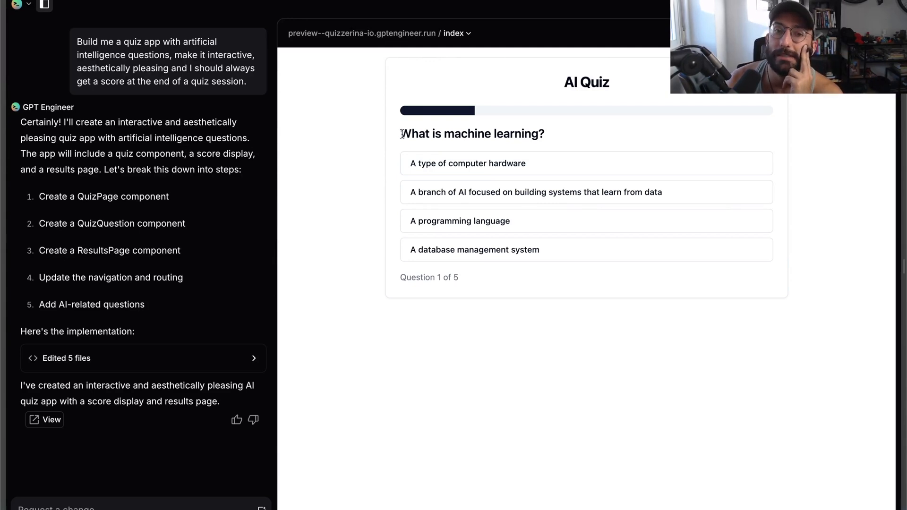
pyautogui.moveTo(294, 127)
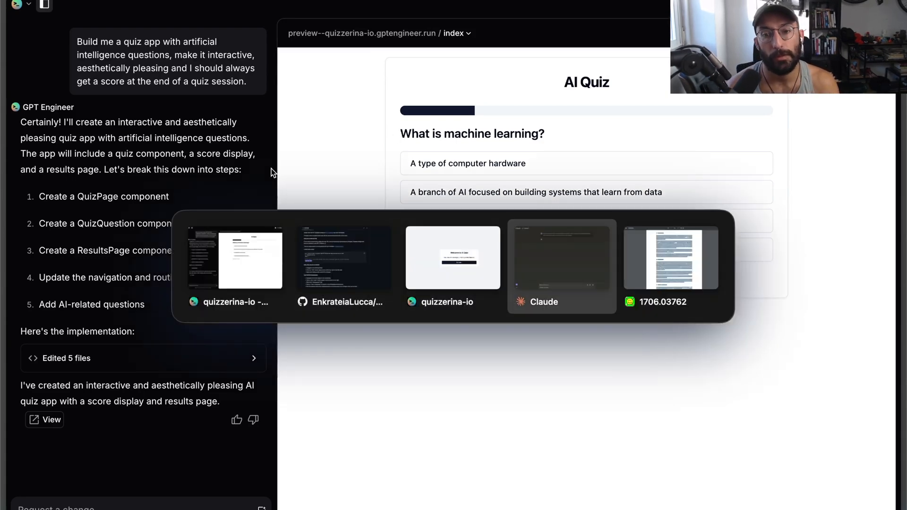
# Bring up Claude's AI Quiz App code for review, then return to GPT Engineer
pyautogui.click(562, 267)
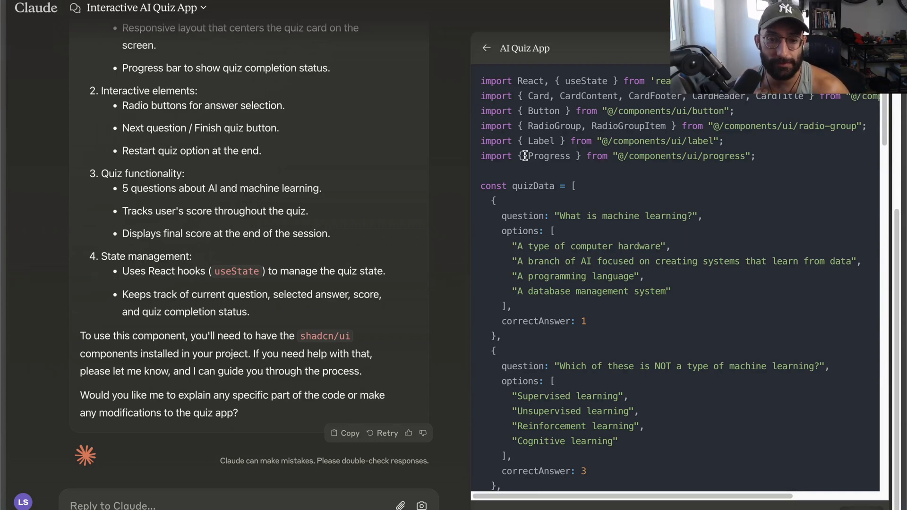
pyautogui.press('cmd+tab')
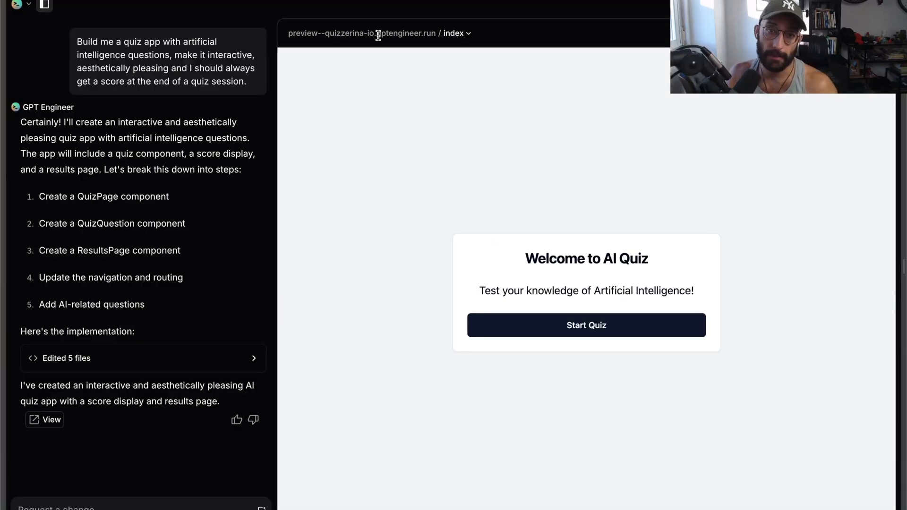
pyautogui.moveTo(390, 59)
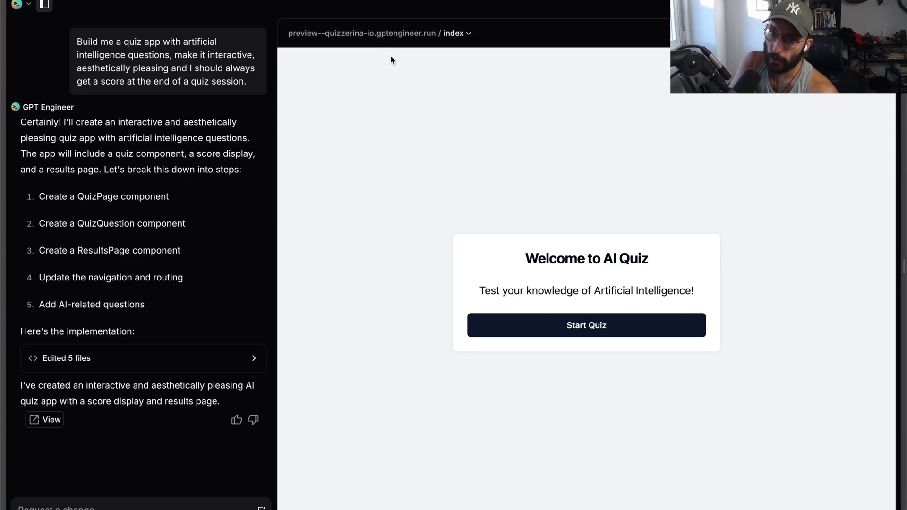
pyautogui.moveTo(415, 69)
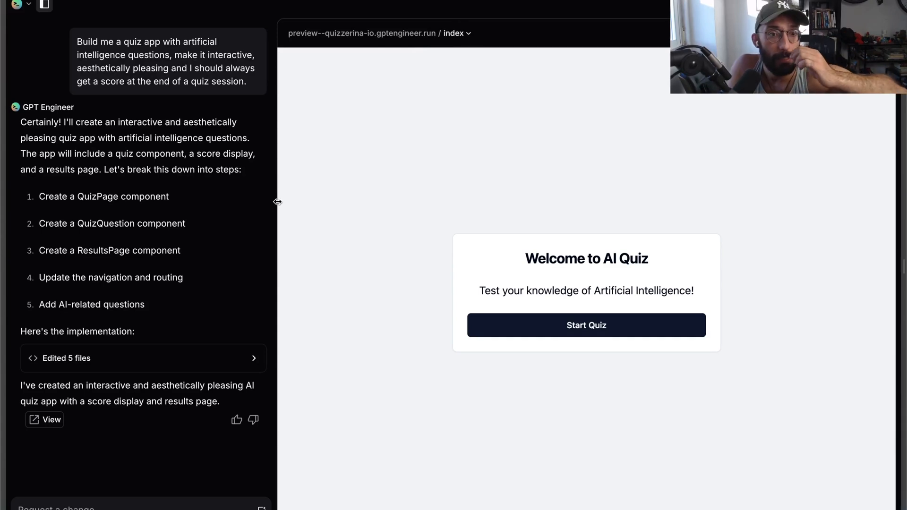
pyautogui.moveTo(388, 166)
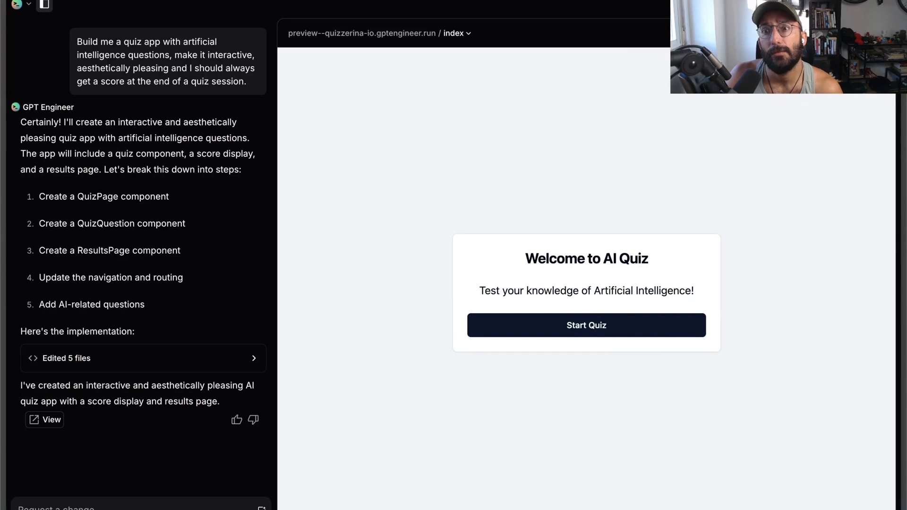
pyautogui.moveTo(616, 106)
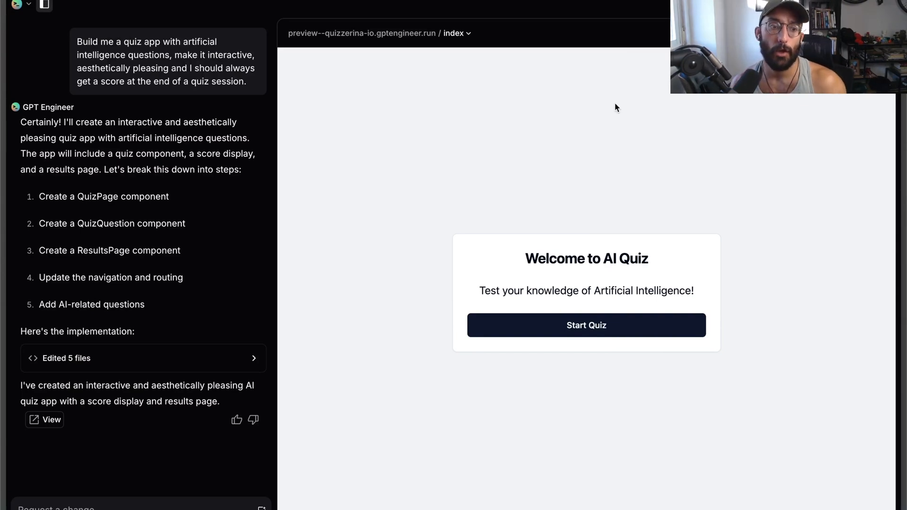